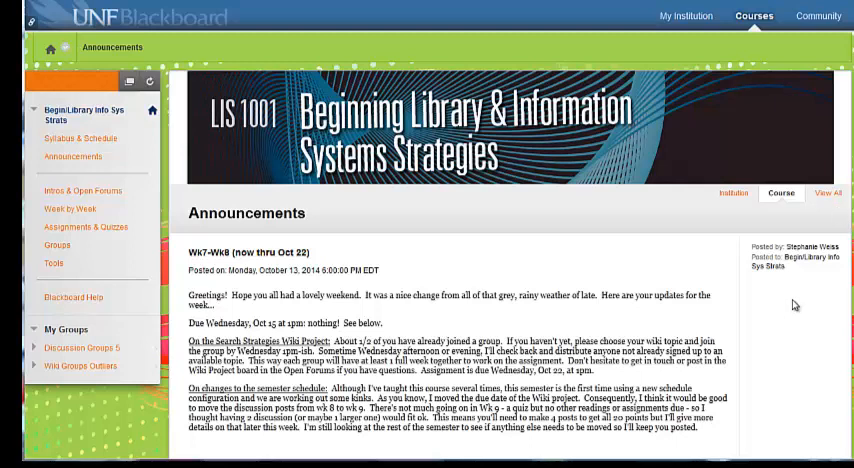
pyautogui.moveTo(792, 320)
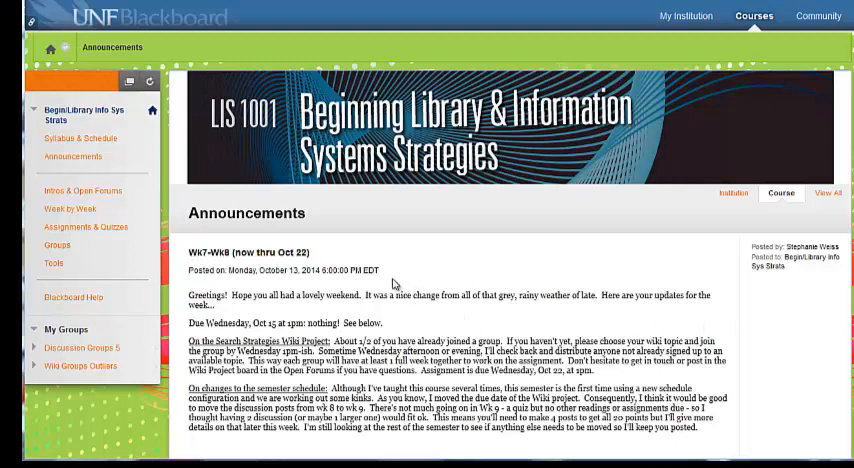
pyautogui.moveTo(118, 338)
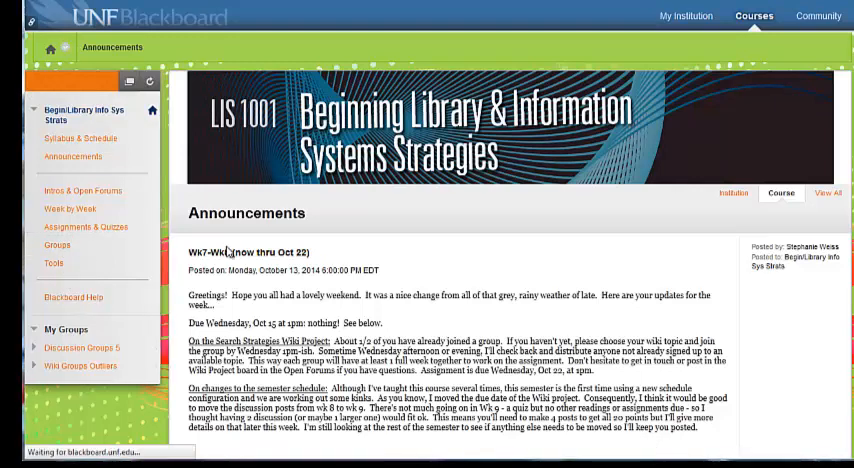
# Reach the Wiki Groups Outliers group page via Groups and enter its group wiki
pyautogui.click(58, 244)
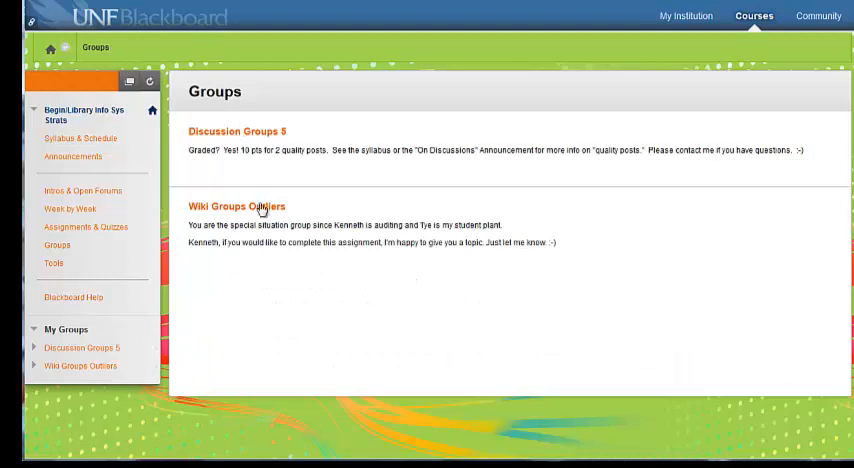
pyautogui.click(236, 206)
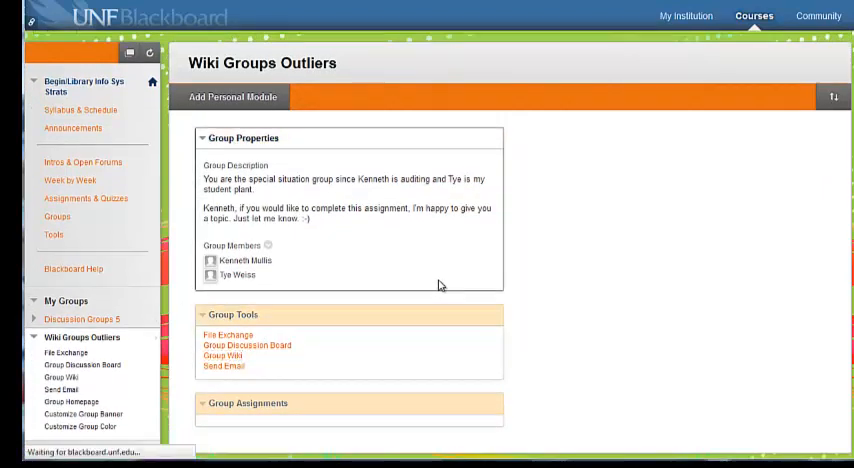
pyautogui.click(216, 356)
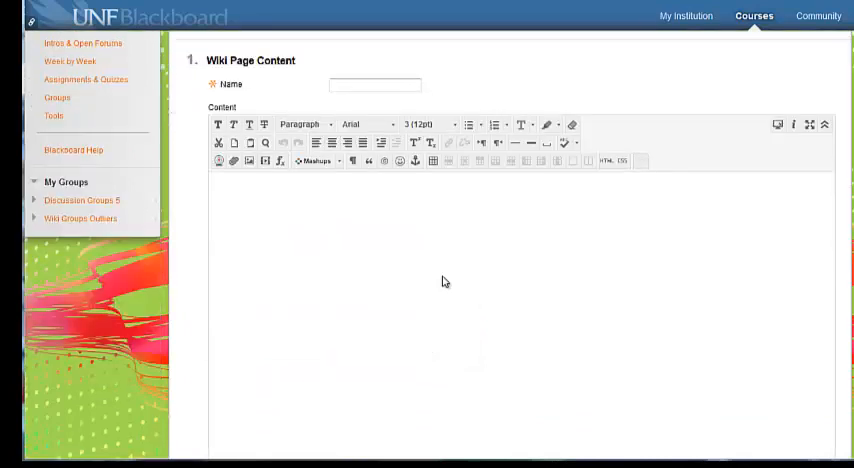
# Bring up the blank Create Wiki Page form for the Outliers group wiki
pyautogui.click(376, 84)
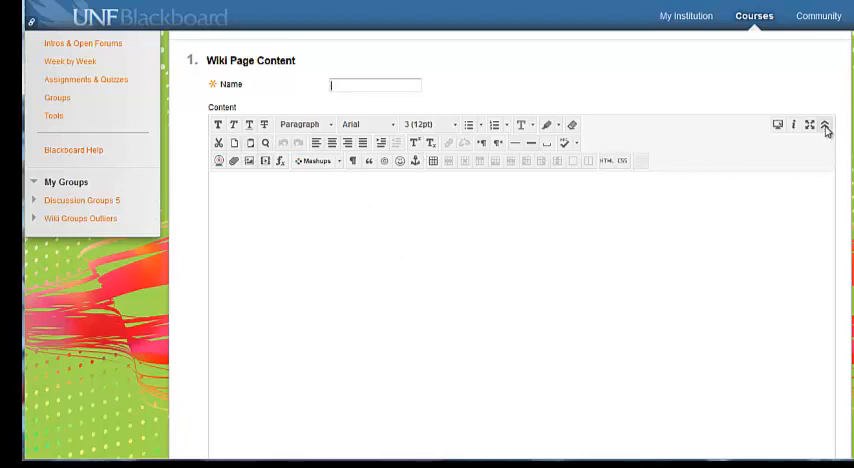
pyautogui.click(844, 124)
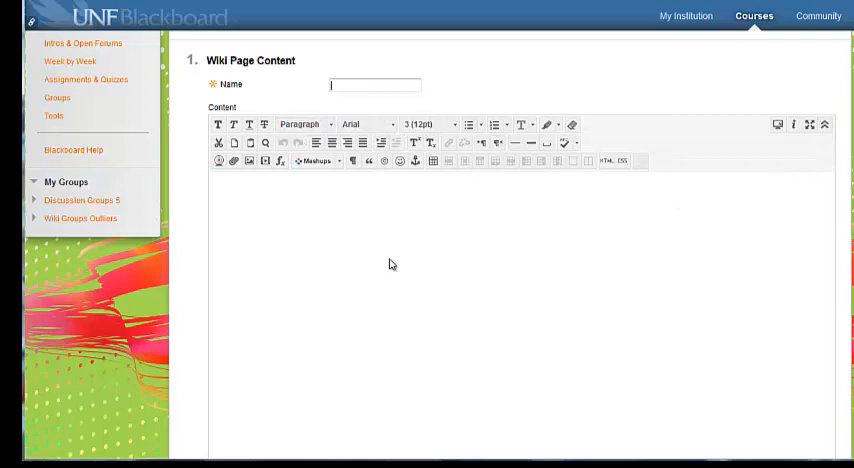
pyautogui.moveTo(580, 232)
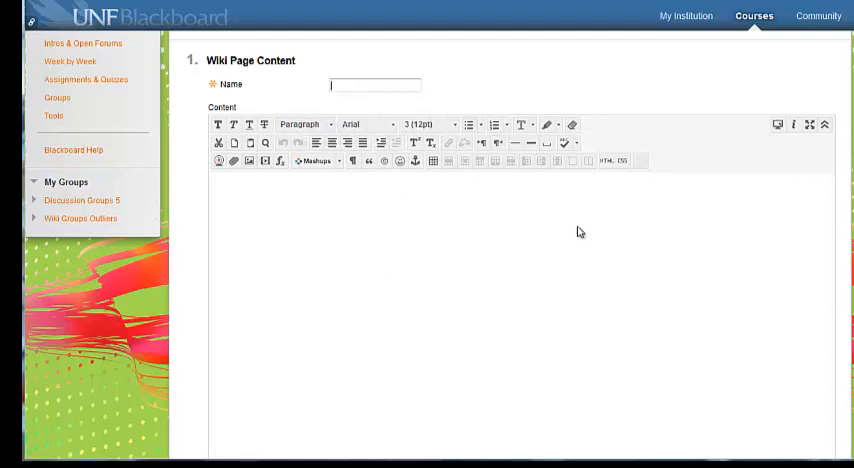
pyautogui.moveTo(610, 160)
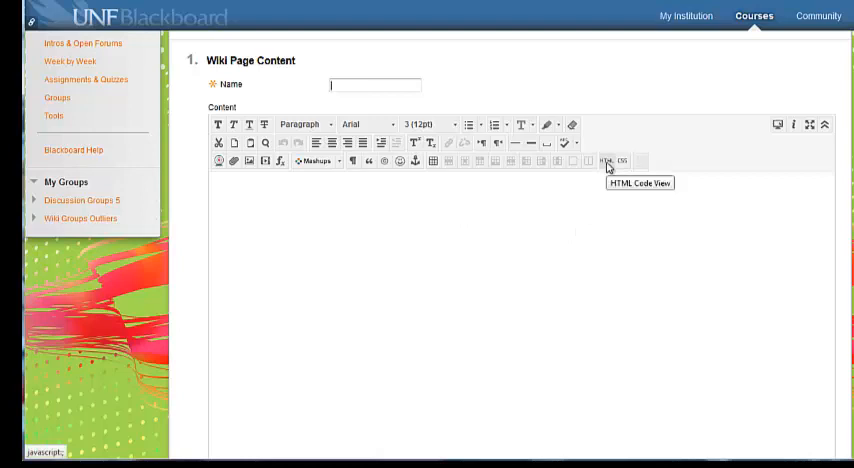
pyautogui.moveTo(608, 254)
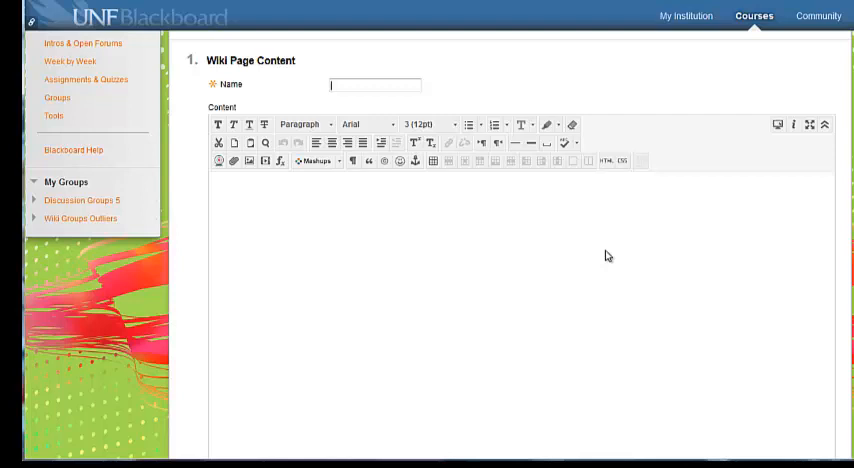
pyautogui.moveTo(372, 254)
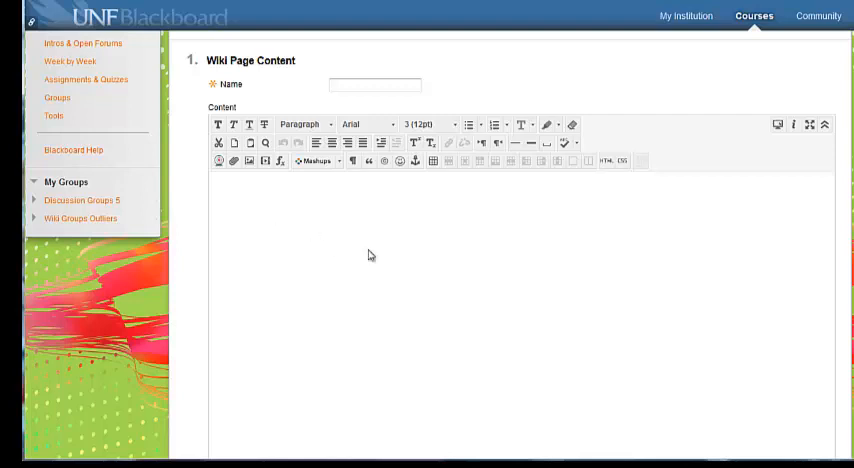
pyautogui.moveTo(462, 284)
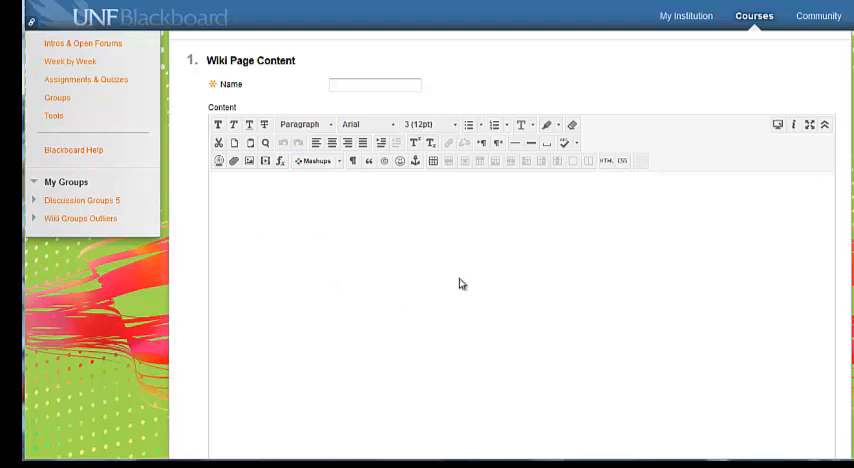
pyautogui.click(376, 84)
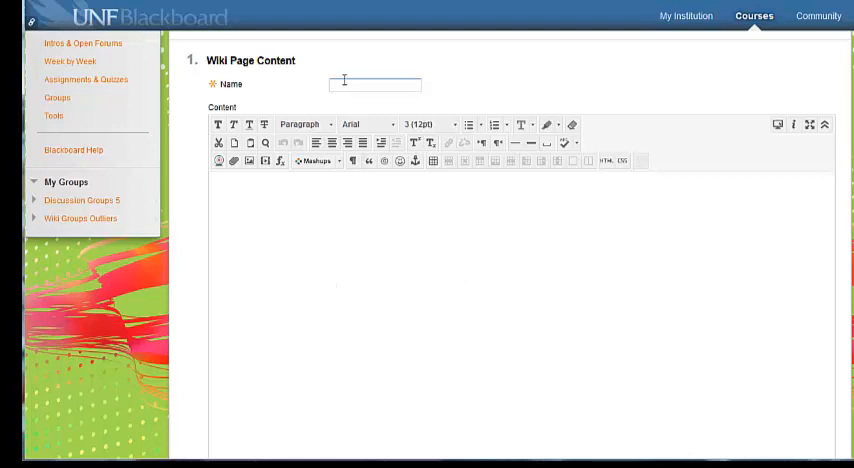
pyautogui.click(370, 84)
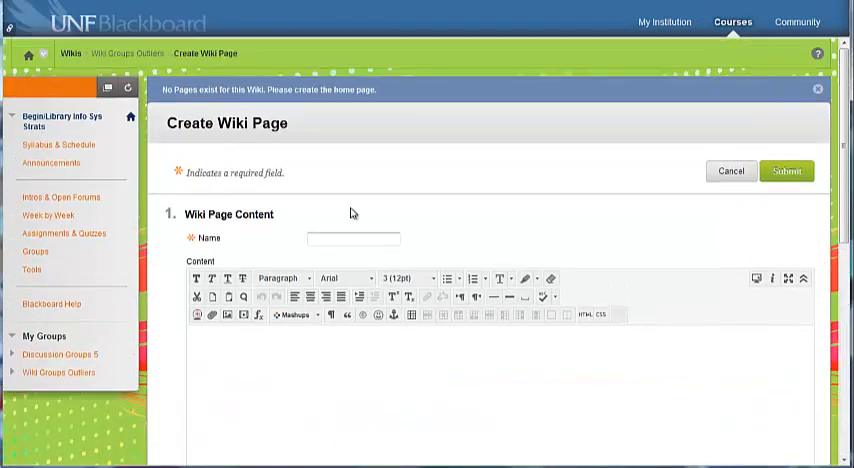
pyautogui.click(818, 92)
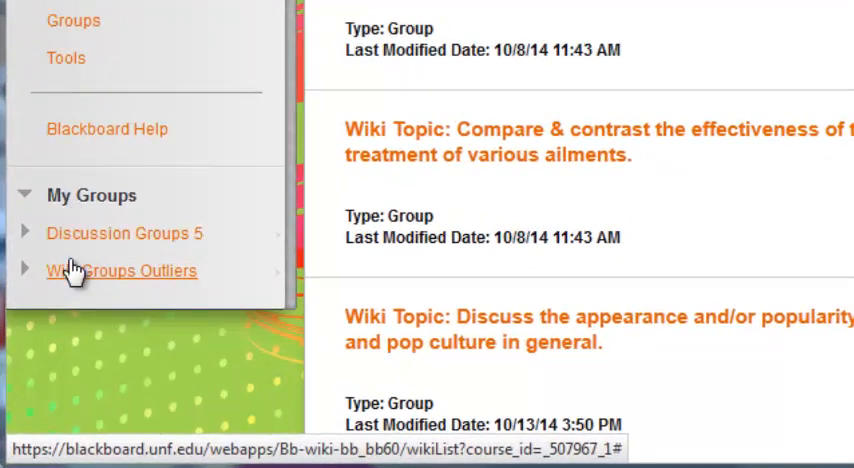
# Expand Wiki Groups Outliers under My Groups and reopen its Group Wiki editor
pyautogui.click(122, 272)
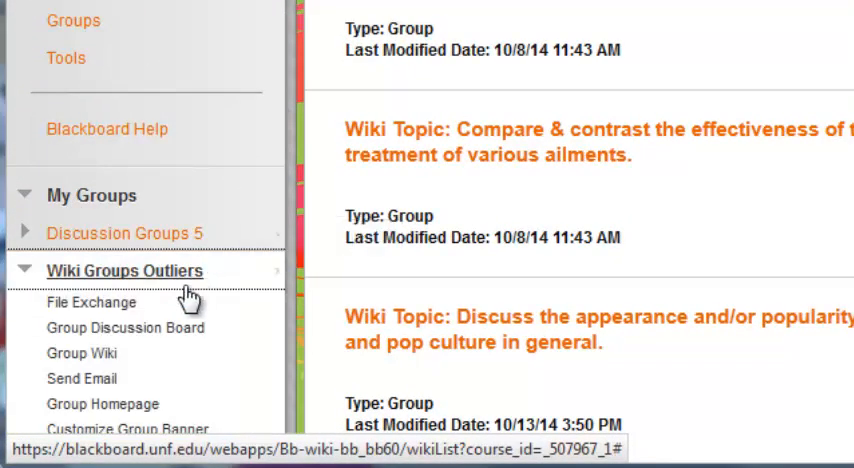
pyautogui.scroll(-3)
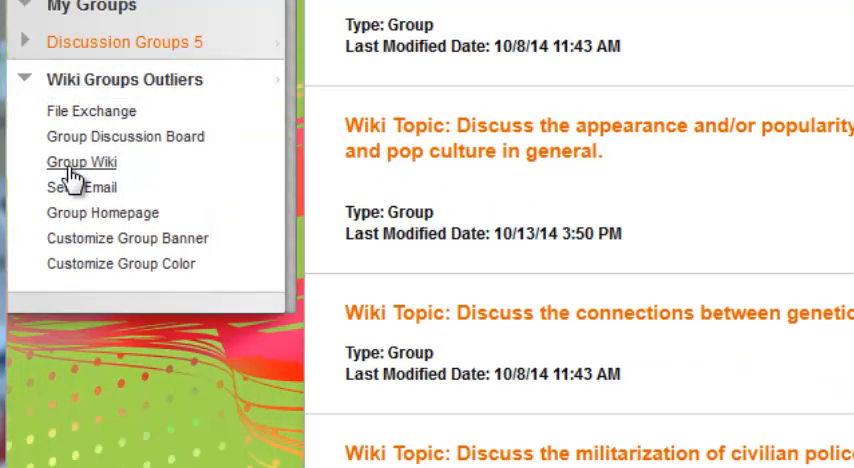
pyautogui.click(80, 160)
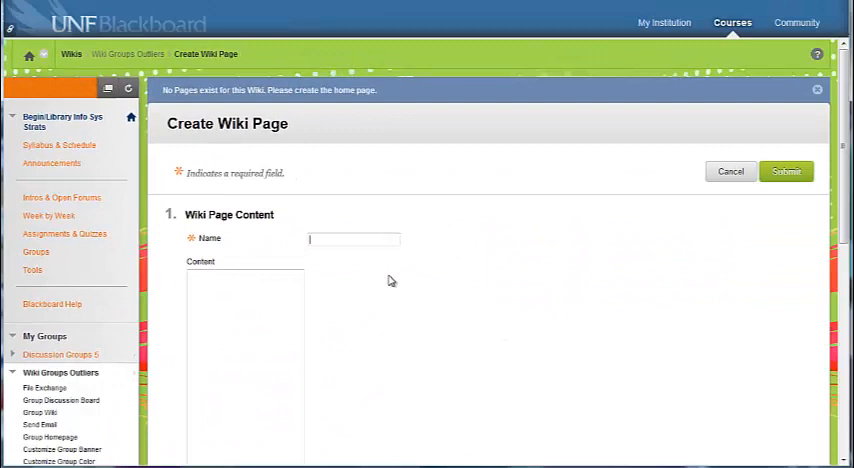
pyautogui.scroll(-3)
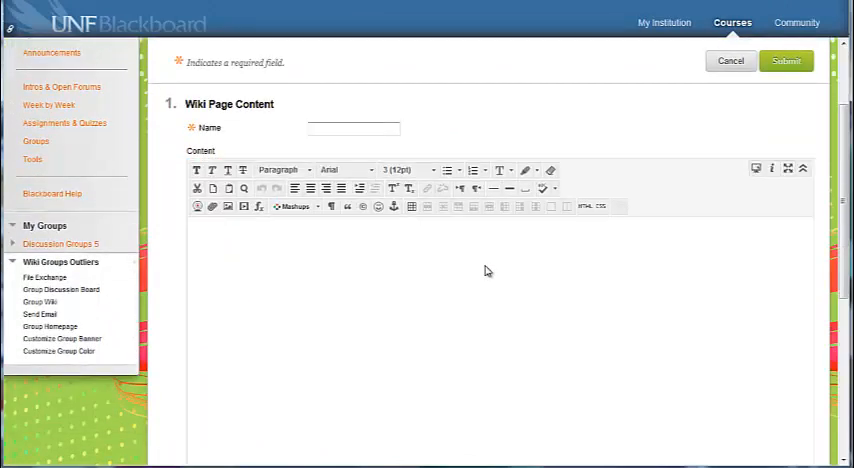